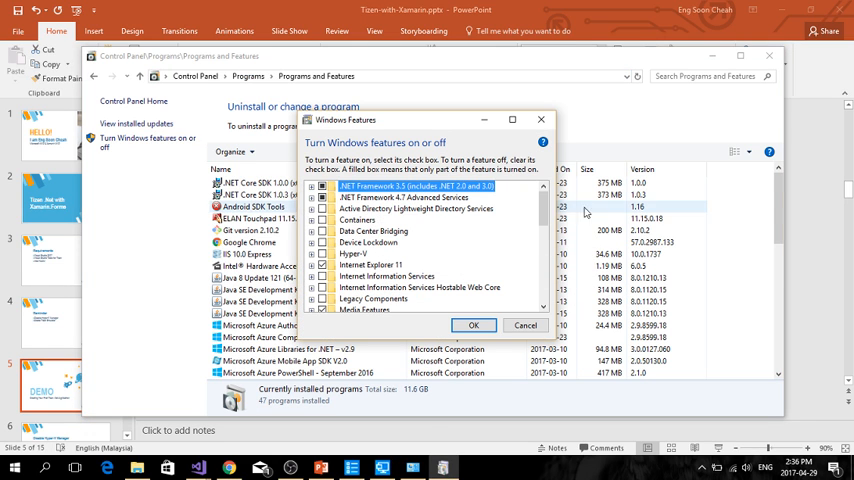
Step: Scroll through the Windows features list and cancel without applying changes
scroll("down", 3)
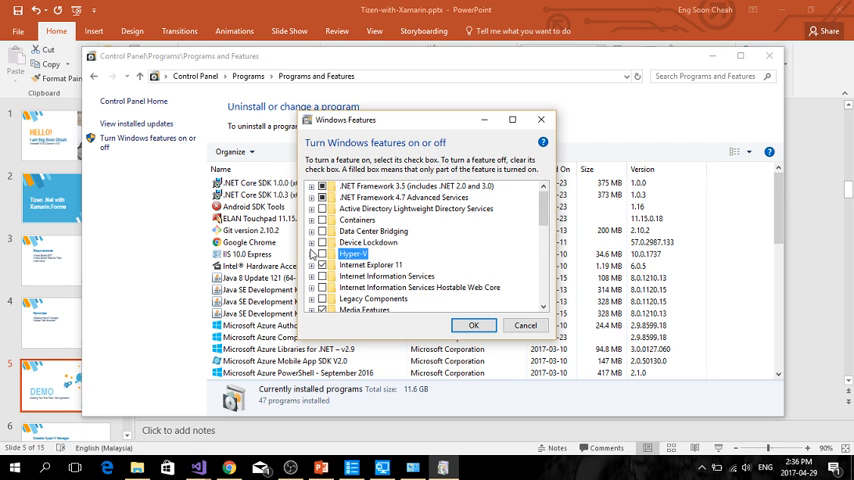
mouse_move(454, 312)
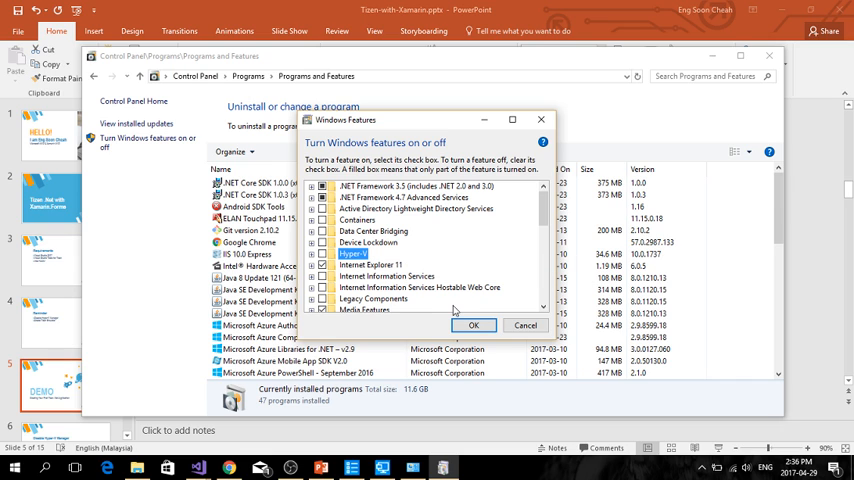
mouse_move(456, 312)
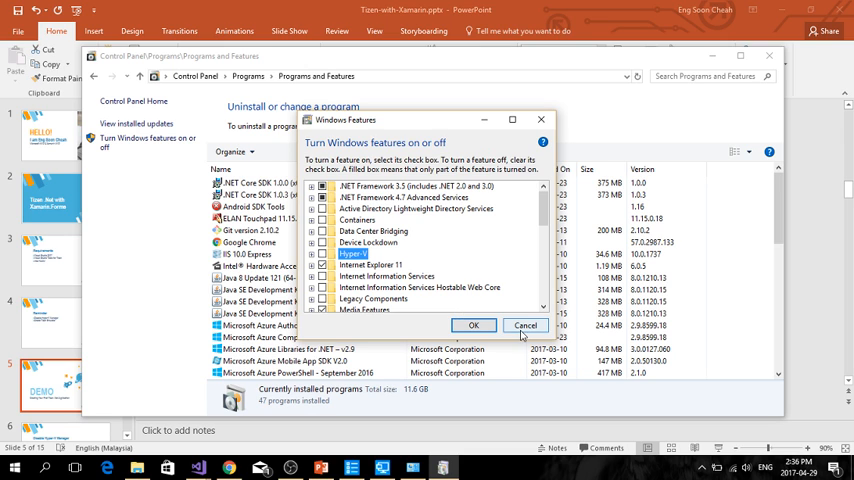
left_click(524, 324)
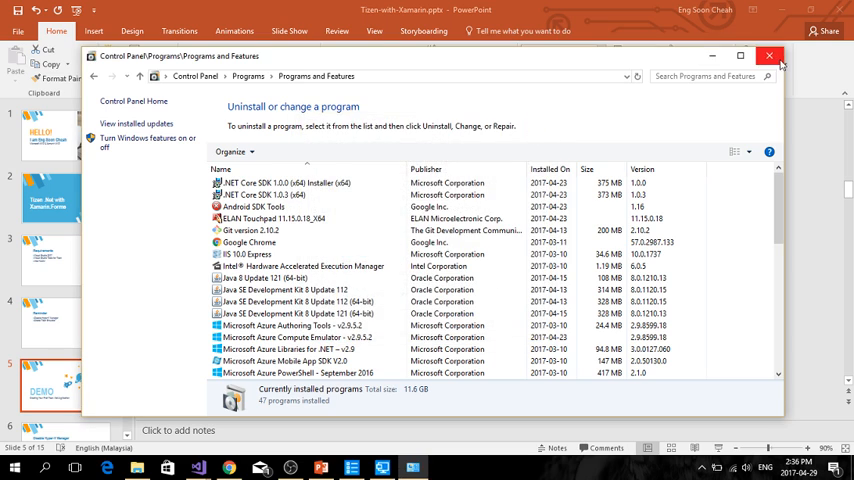
Step: Close the Control Panel window, returning to the TodayTizenDemo solution in Visual Studio
left_click(768, 56)
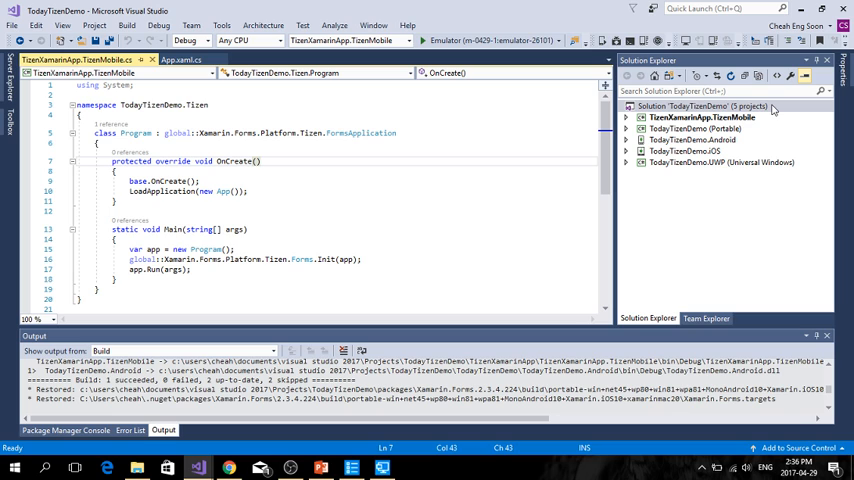
mouse_move(764, 118)
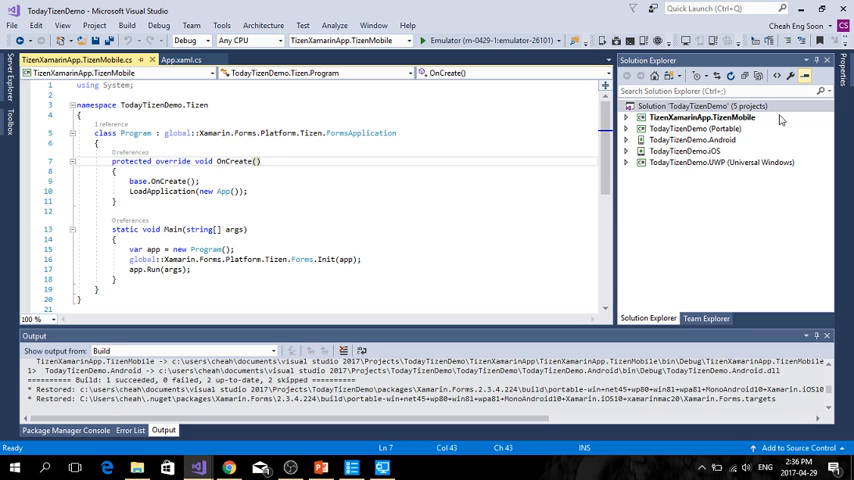
Step: Create a new Visual C# Cross Platform App (Xamarin.Forms or Native) project named AppDemo
left_click(12, 24)
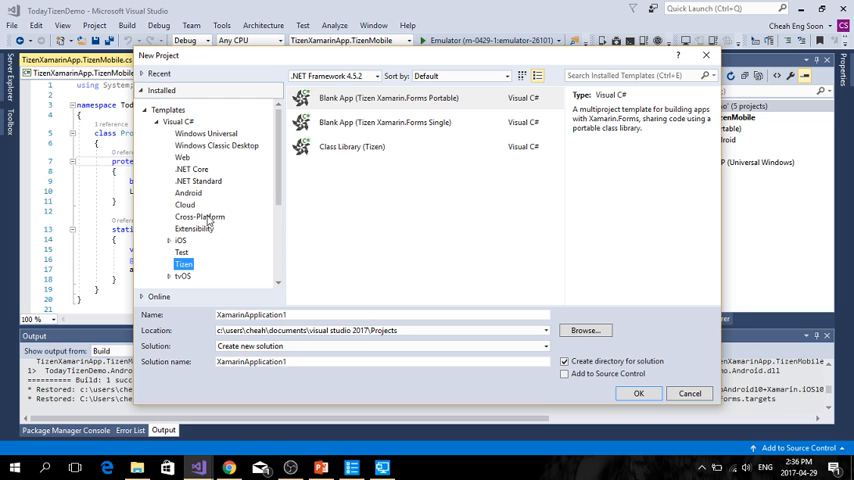
left_click(200, 216)
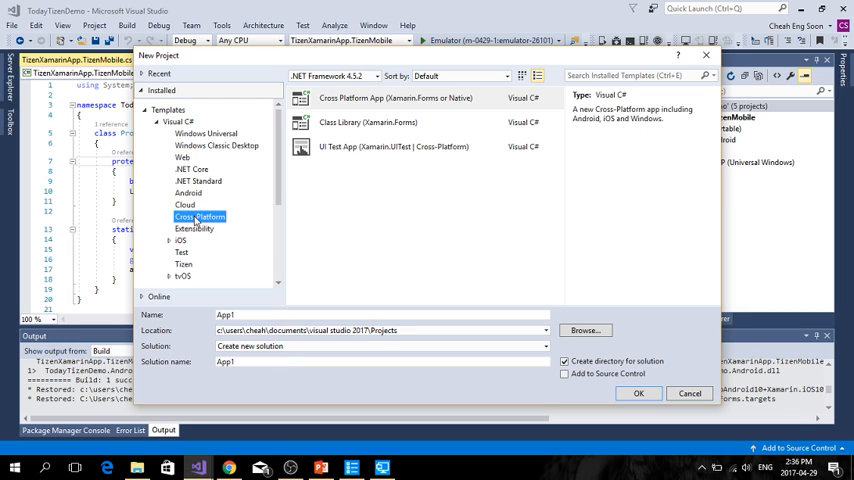
left_click(396, 98)
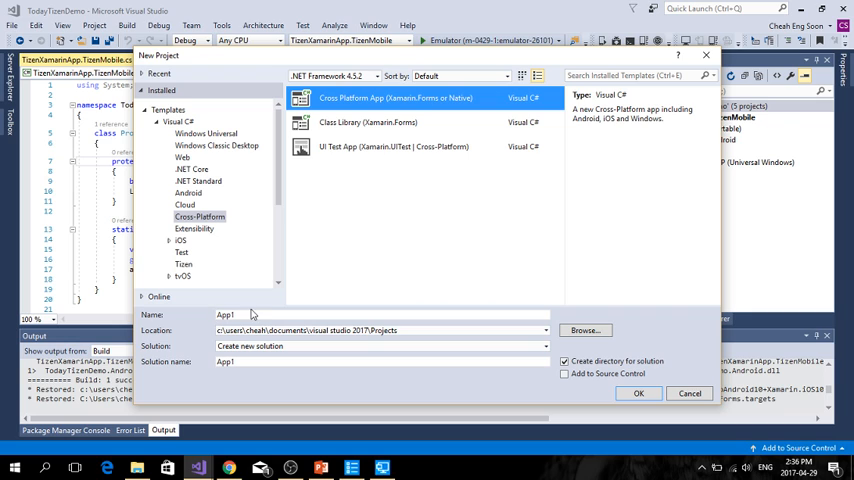
left_click(224, 314)
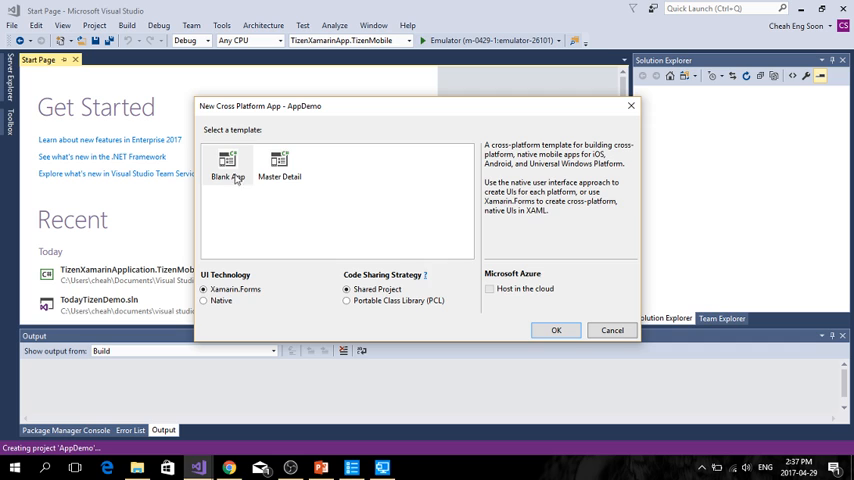
Step: Generate the solution as a Blank App sharing code through a Portable Class Library (PCL)
left_click(228, 164)
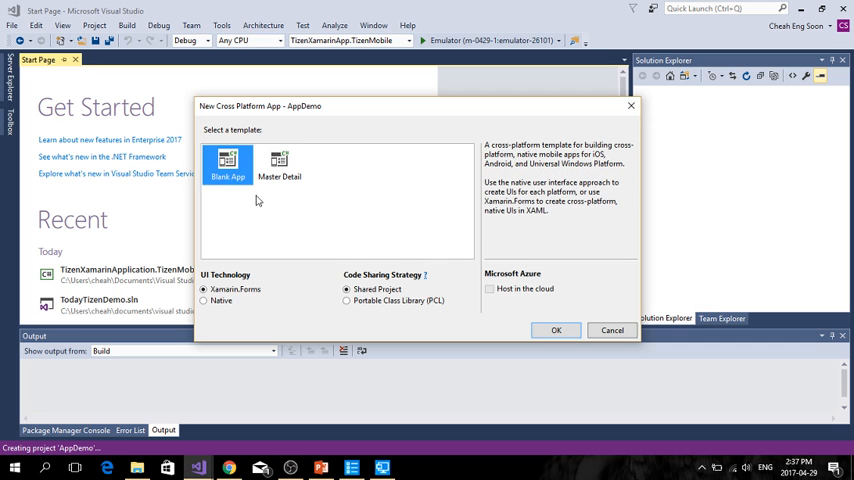
left_click(346, 300)
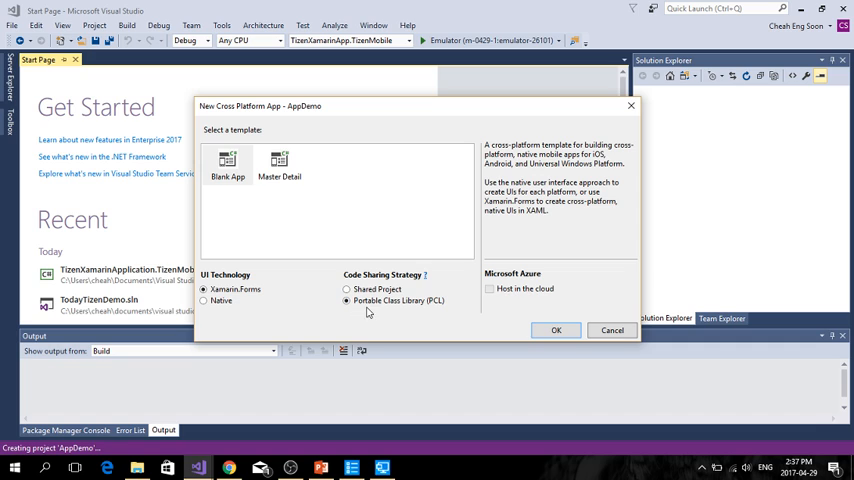
mouse_move(530, 332)
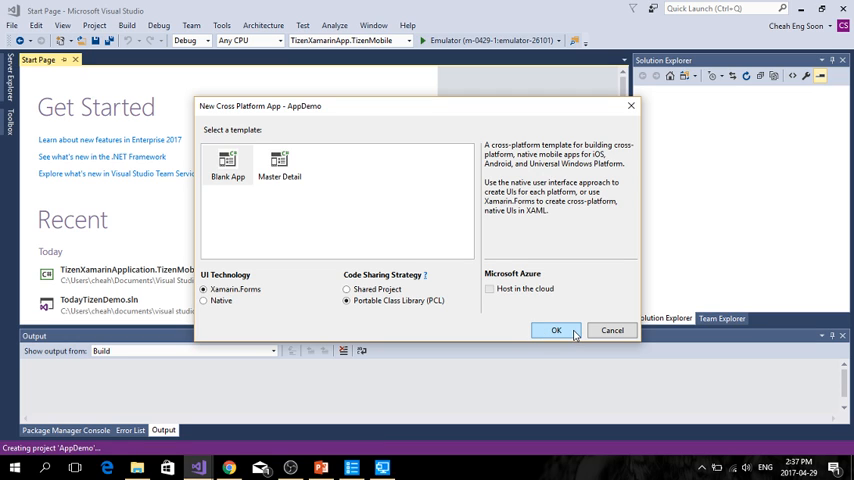
mouse_move(572, 336)
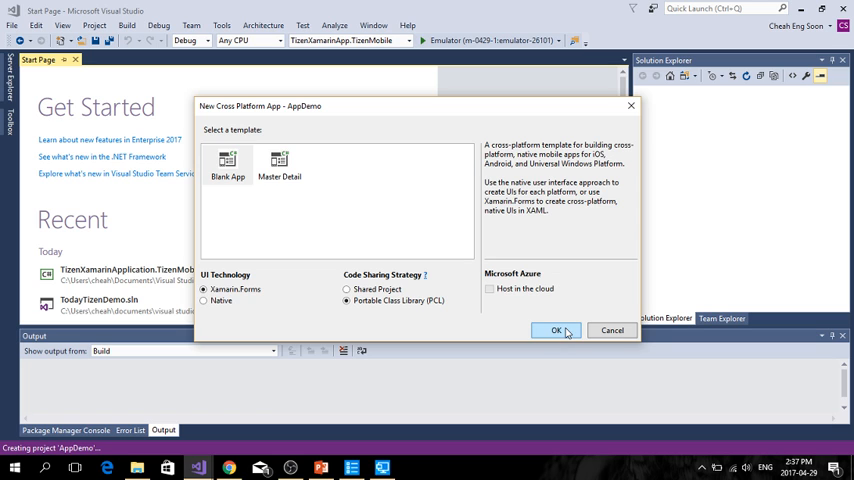
left_click(556, 330)
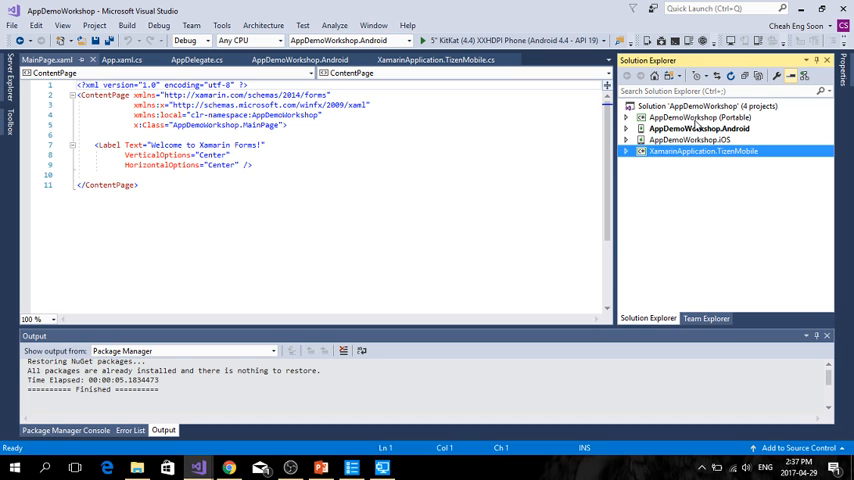
mouse_move(716, 142)
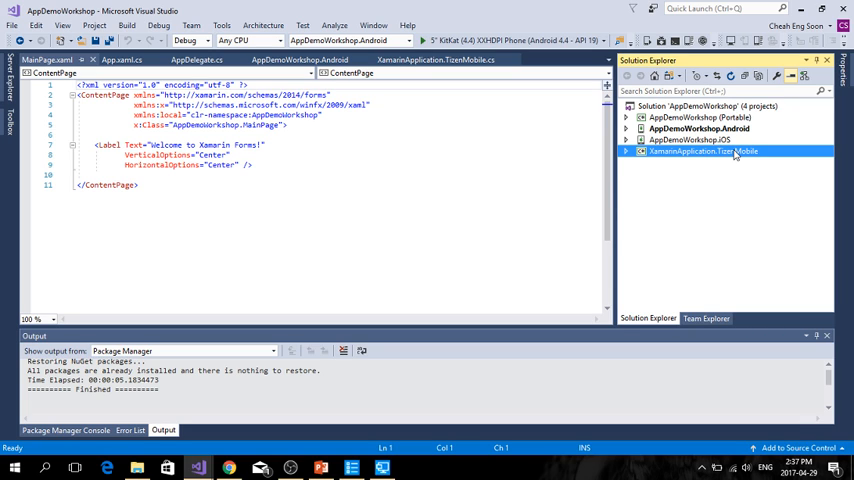
mouse_move(736, 136)
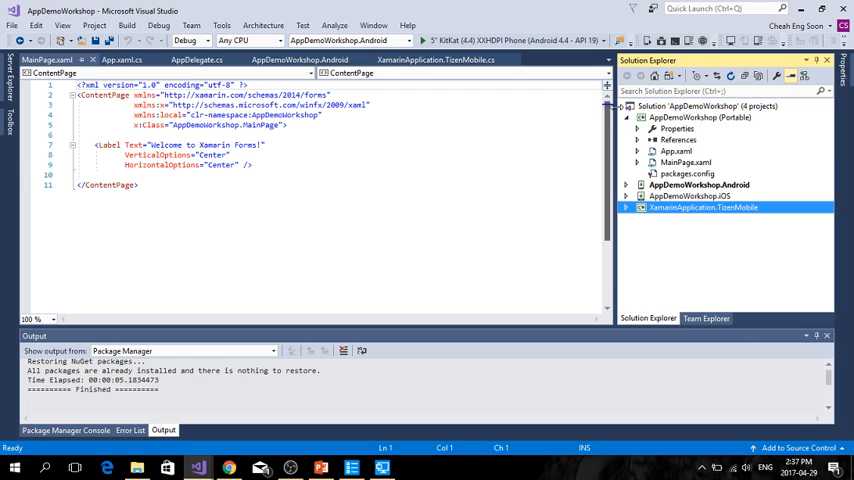
Step: Expand MainPage.xaml in the portable project, view its layout, then collapse the node
left_click(636, 162)
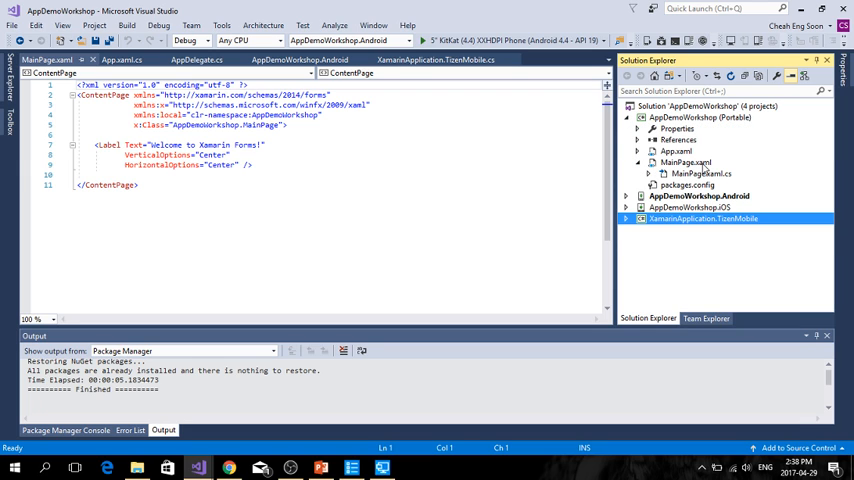
left_click(686, 162)
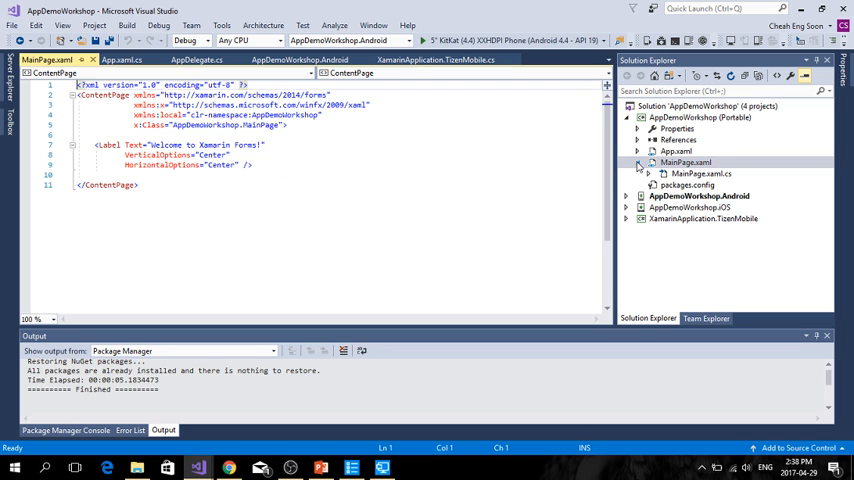
left_click(638, 162)
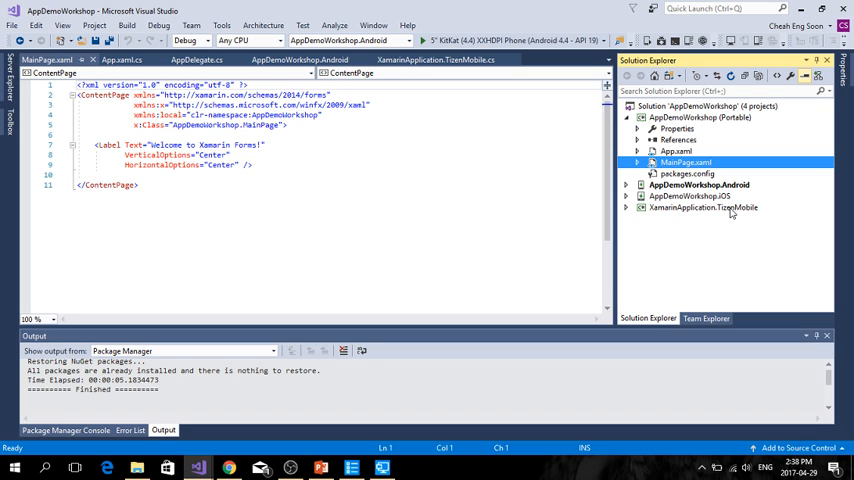
mouse_move(732, 196)
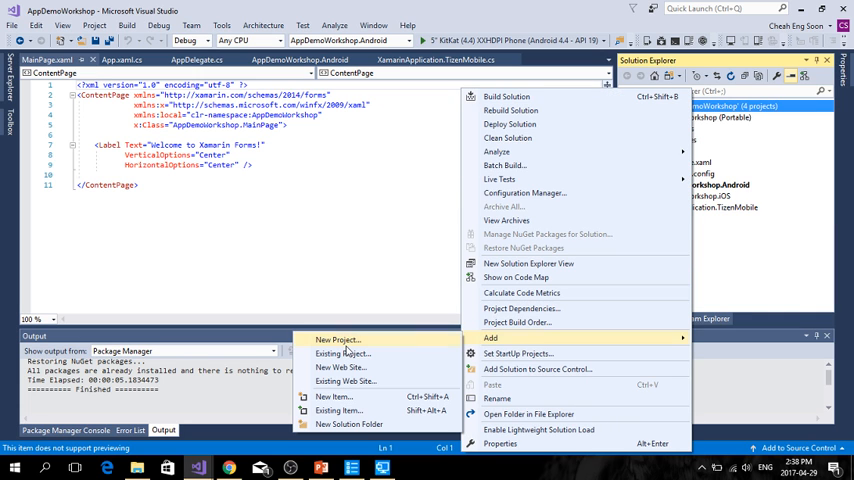
Step: Add a new Tizen blank app project to the AppDemoWorkshop solution
left_click(338, 340)
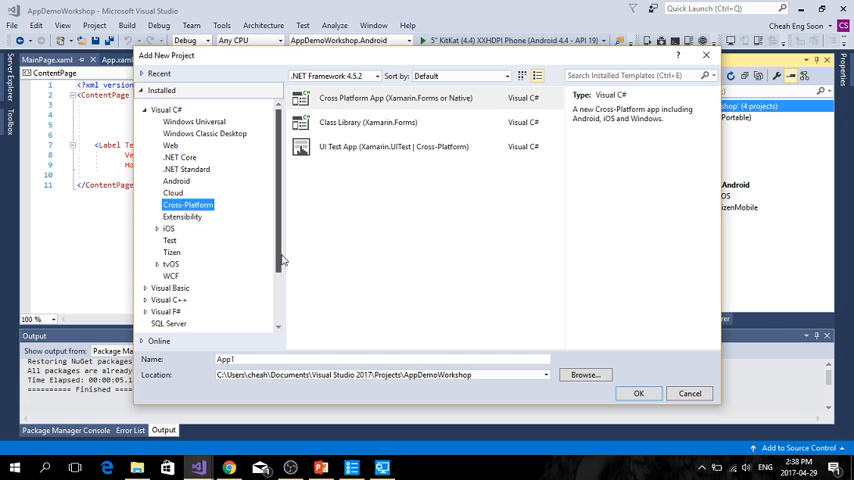
scroll("down", 3)
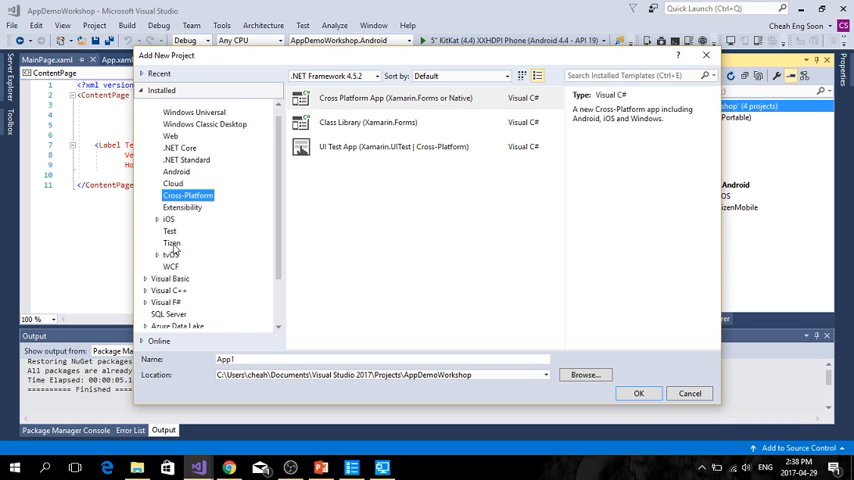
left_click(172, 244)
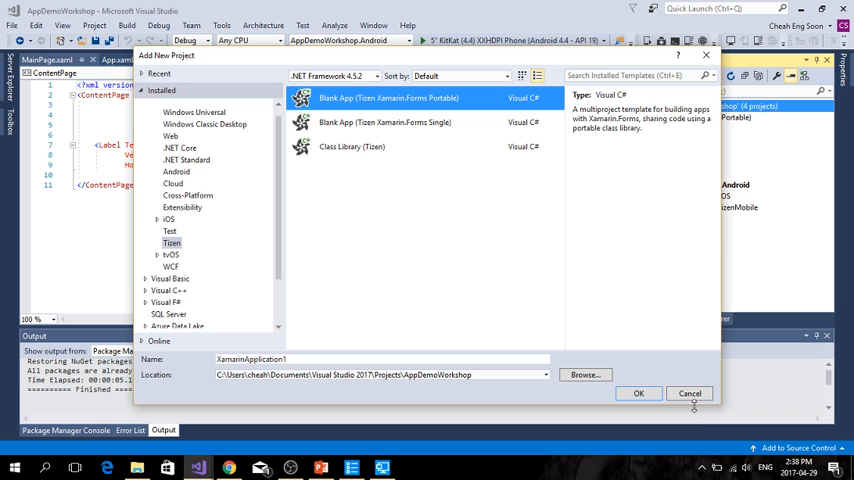
left_click(638, 392)
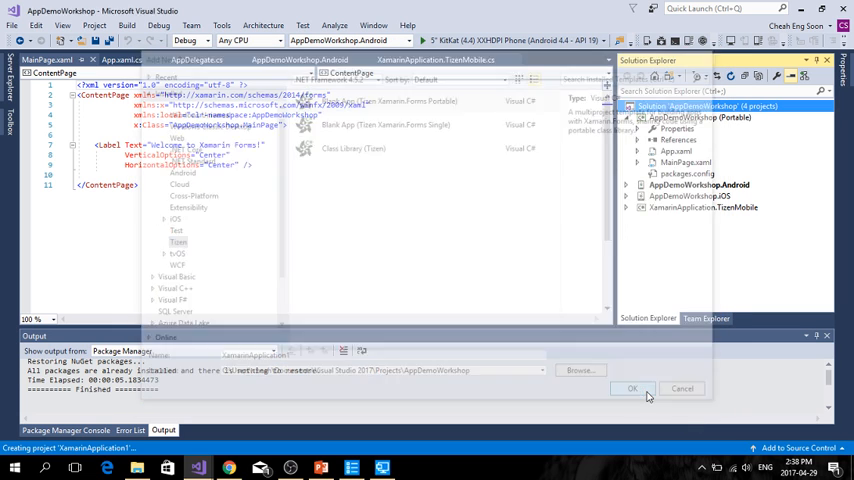
left_click(632, 388)
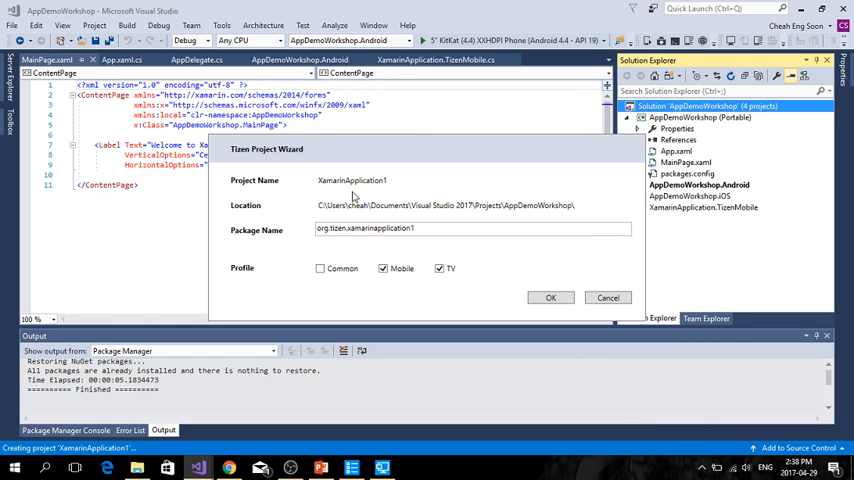
mouse_move(256, 280)
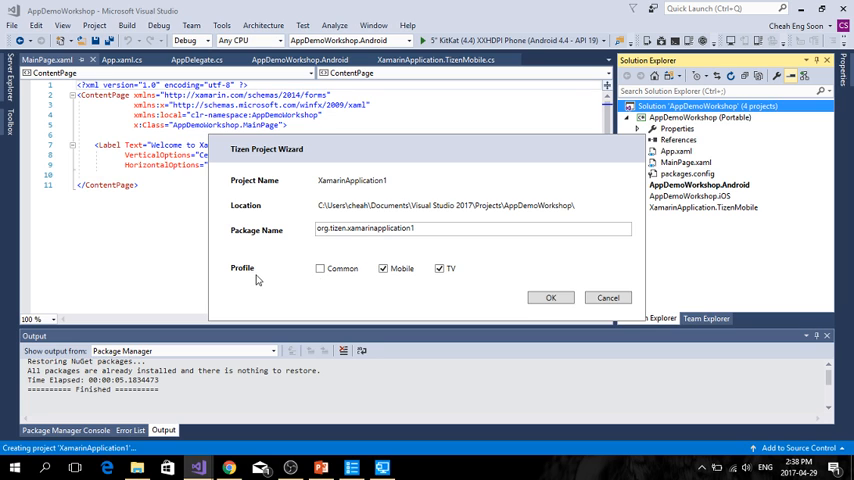
Step: In the Tizen Project Wizard keep only the Mobile profile, creating XamarinApplication.TizenMobile
left_click(382, 268)
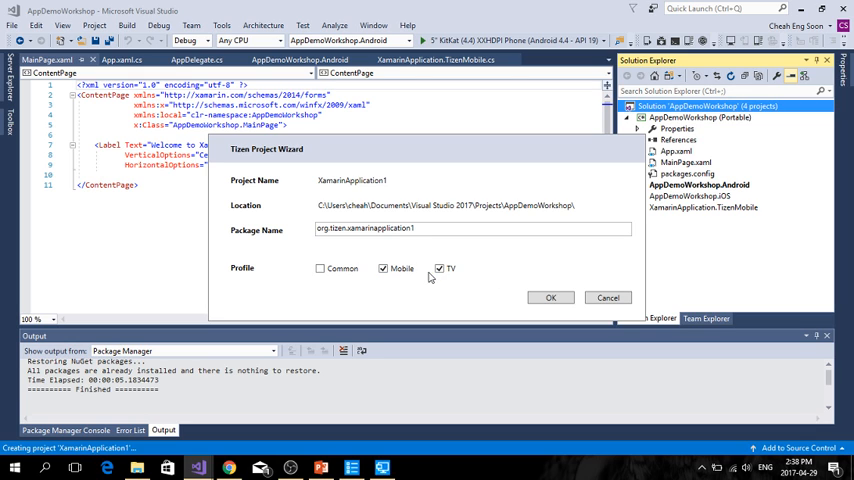
left_click(438, 268)
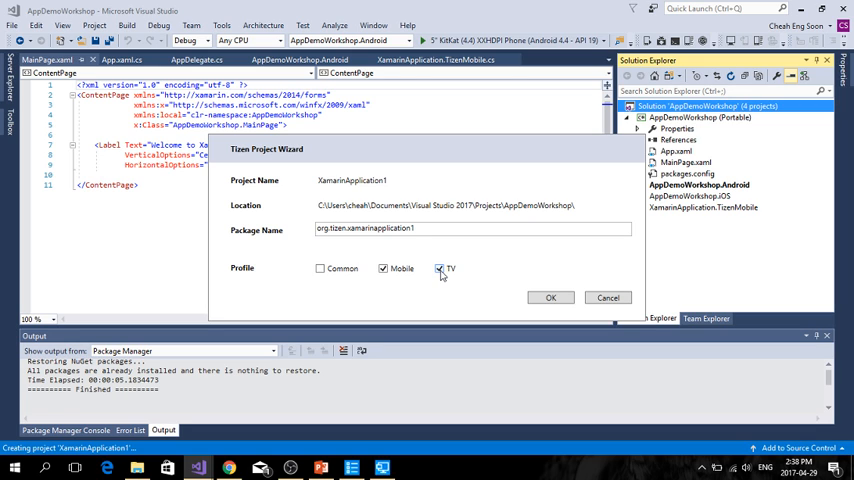
left_click(438, 268)
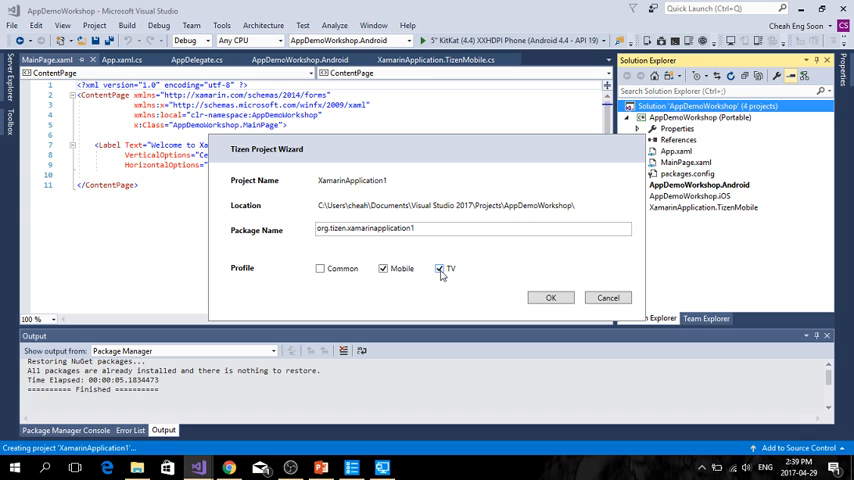
left_click(438, 268)
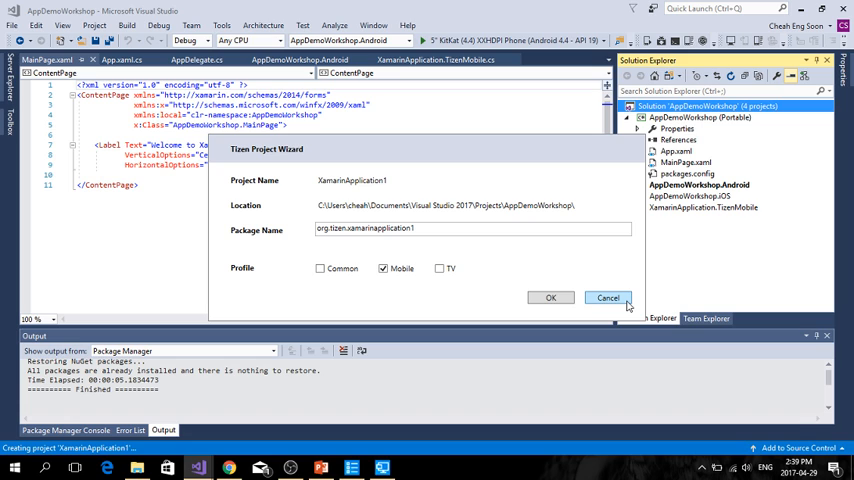
left_click(608, 296)
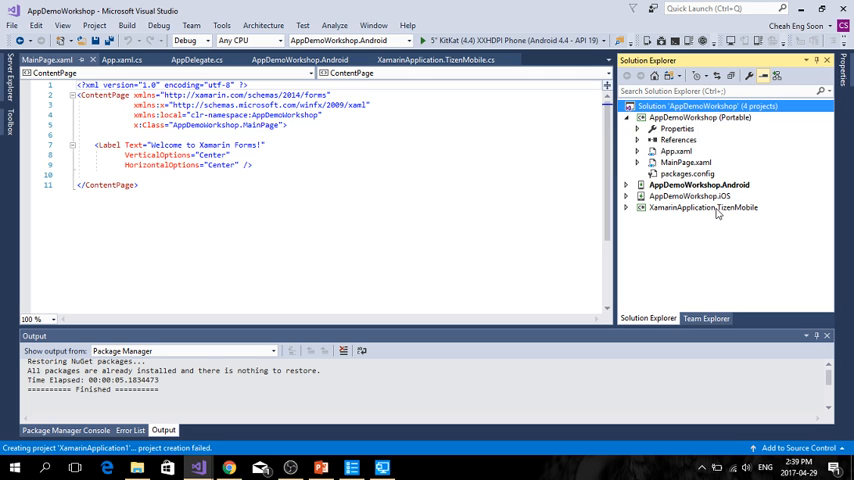
Step: Set XamarinApplication.TizenMobile as startup project and launch the Tizen Emulator Manager as run target
right_click(704, 208)
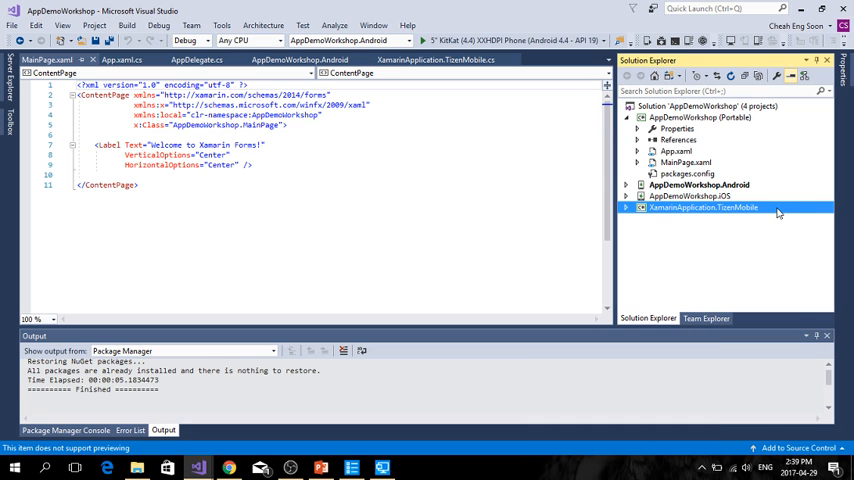
right_click(704, 208)
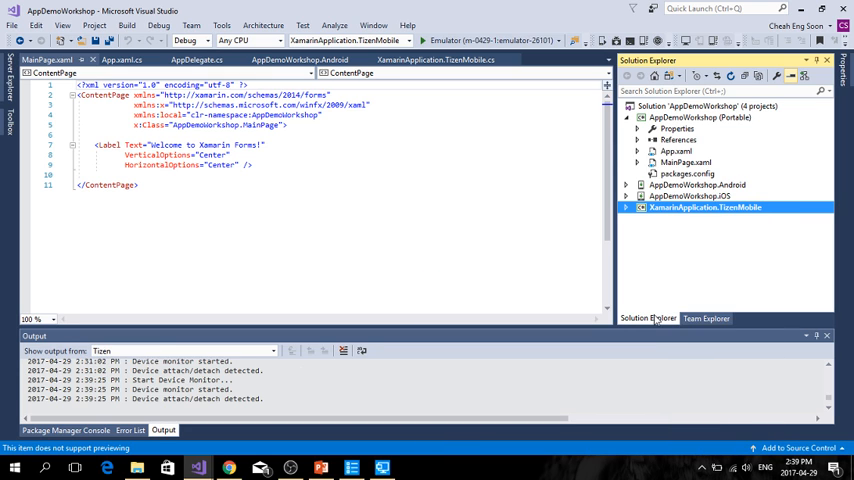
left_click(560, 40)
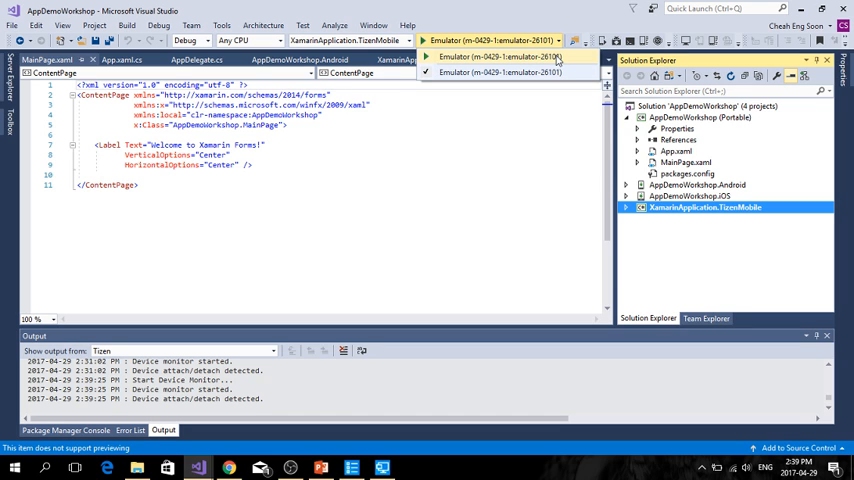
mouse_move(556, 62)
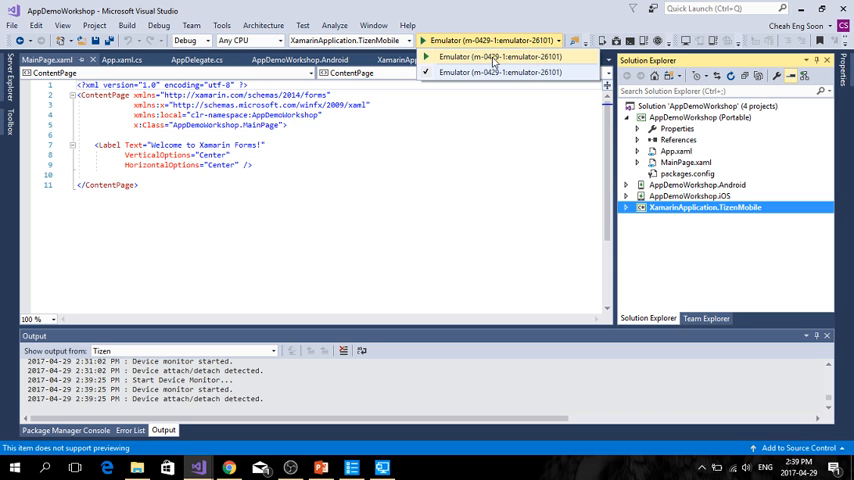
left_click(500, 72)
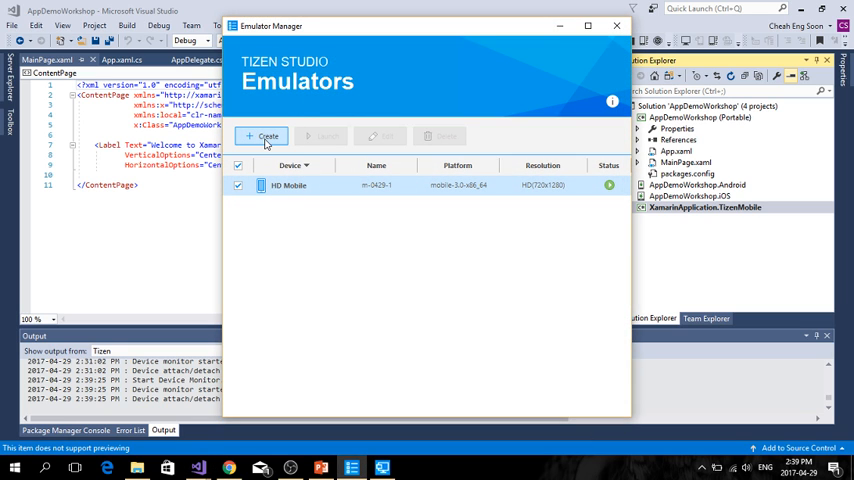
left_click(268, 136)
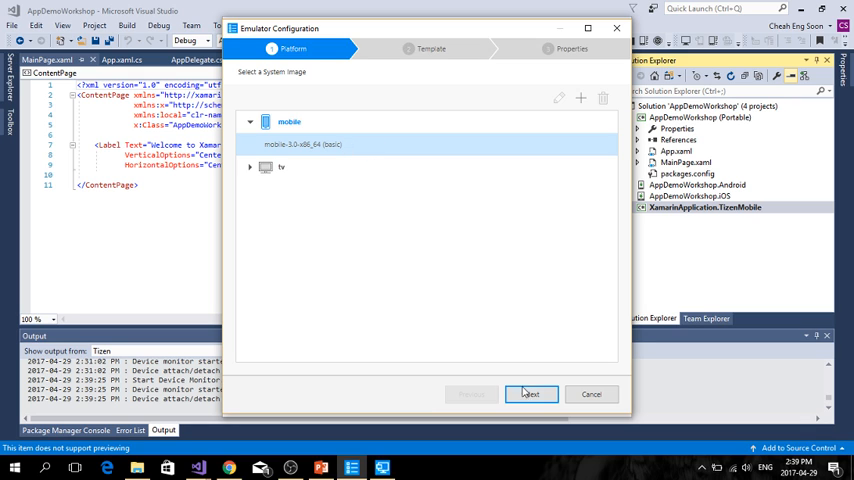
left_click(532, 392)
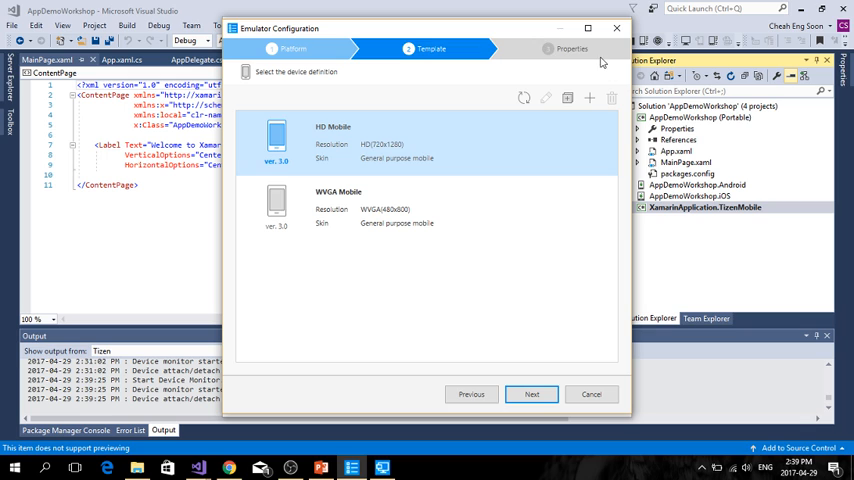
left_click(532, 392)
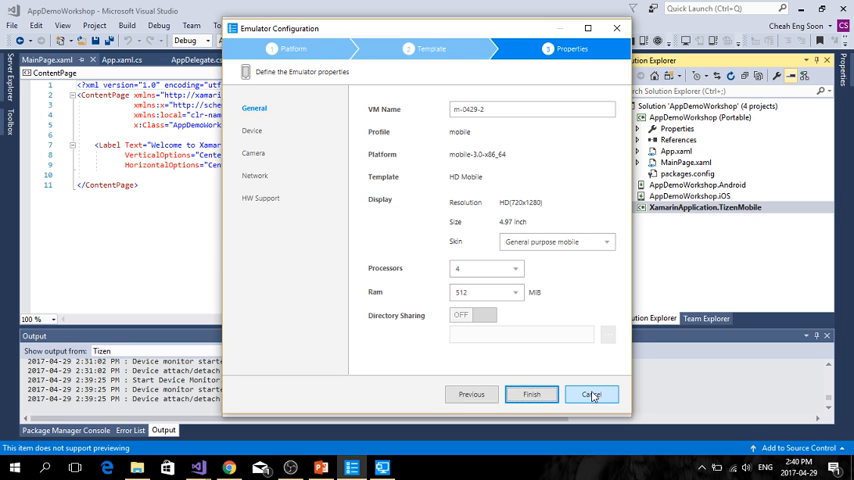
left_click(592, 394)
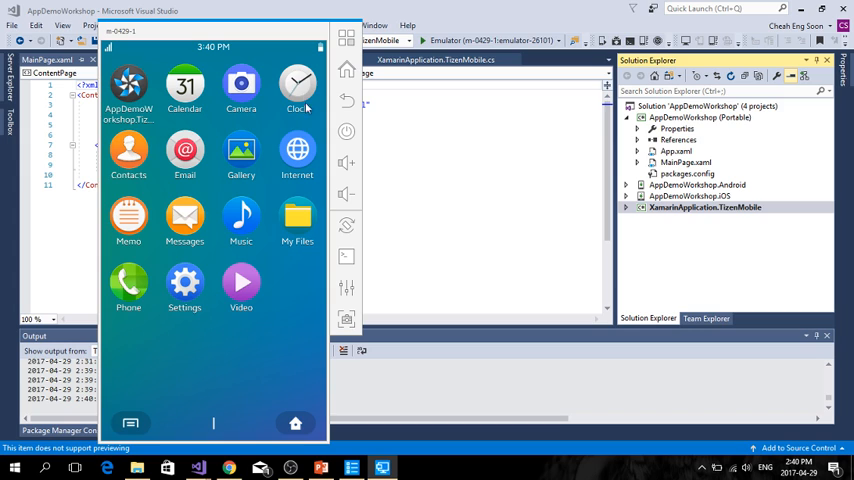
mouse_move(228, 322)
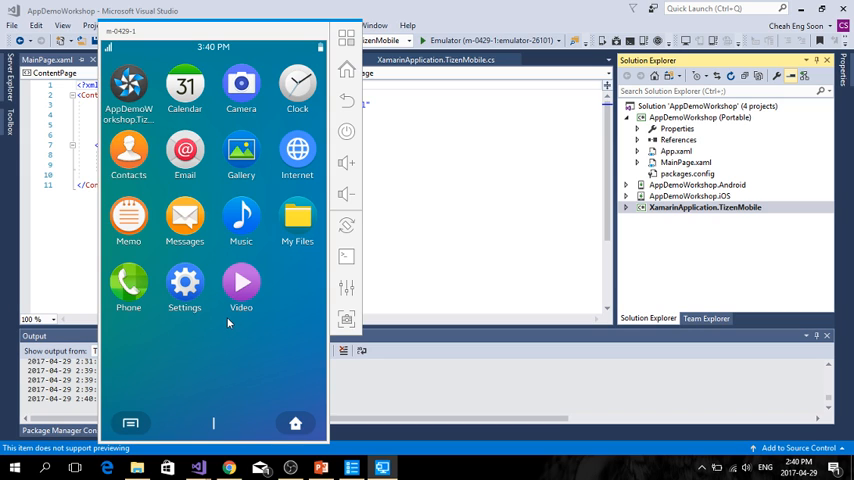
mouse_move(528, 8)
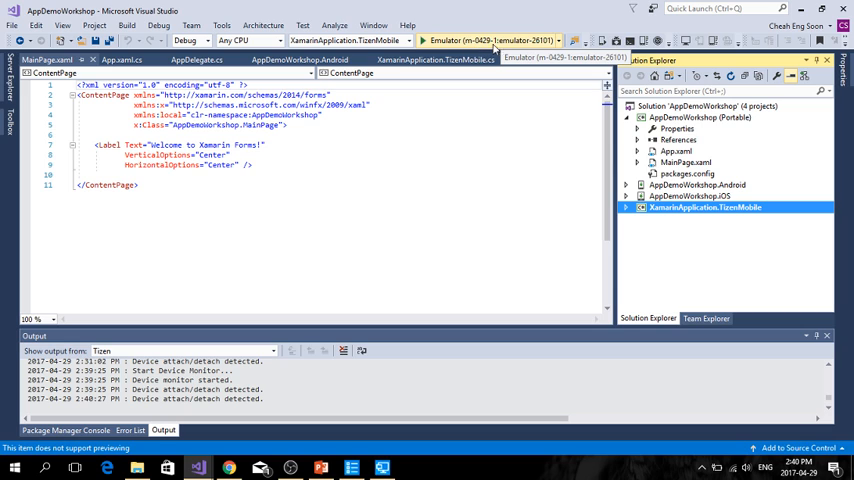
mouse_move(504, 48)
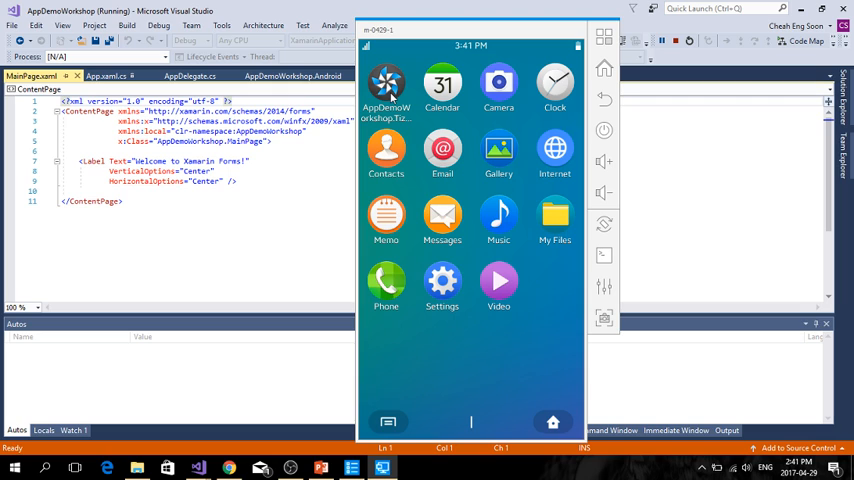
mouse_move(512, 392)
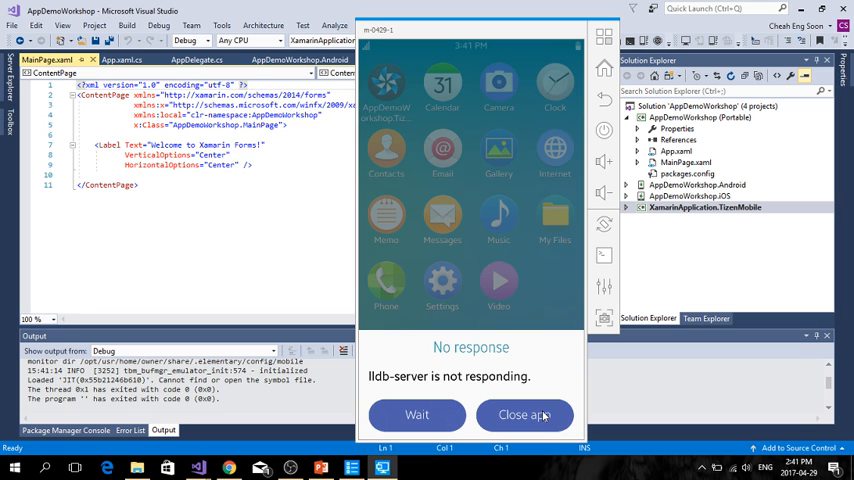
Step: Close the unresponsive lldb-server app so the emulator returns to its home screen
left_click(524, 414)
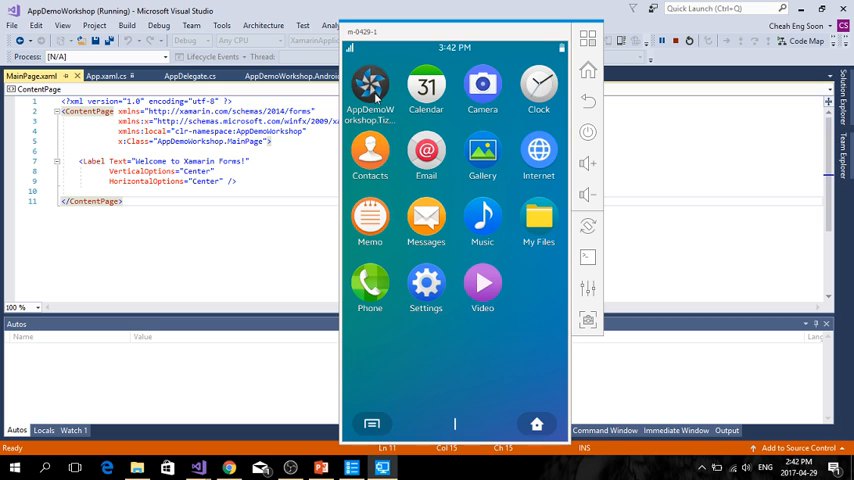
mouse_move(434, 150)
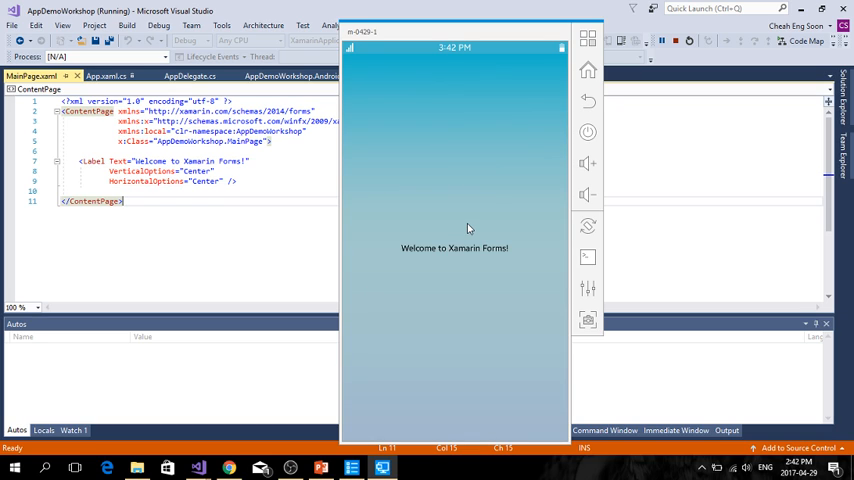
mouse_move(416, 284)
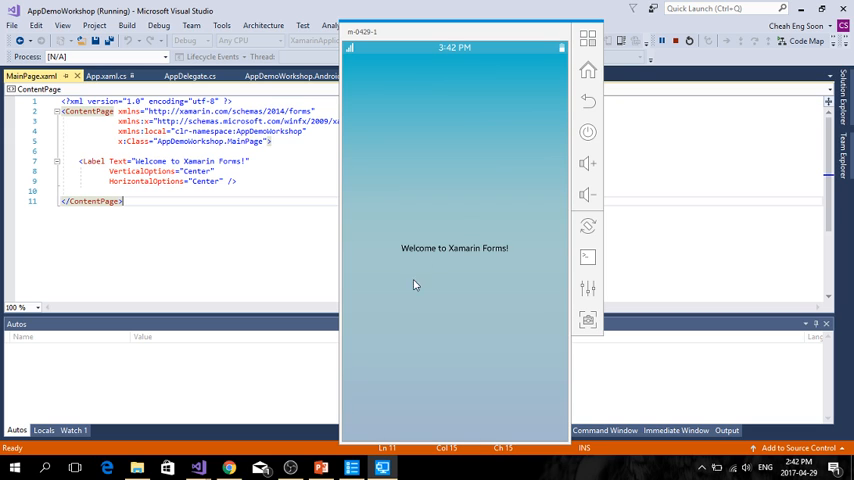
mouse_move(492, 264)
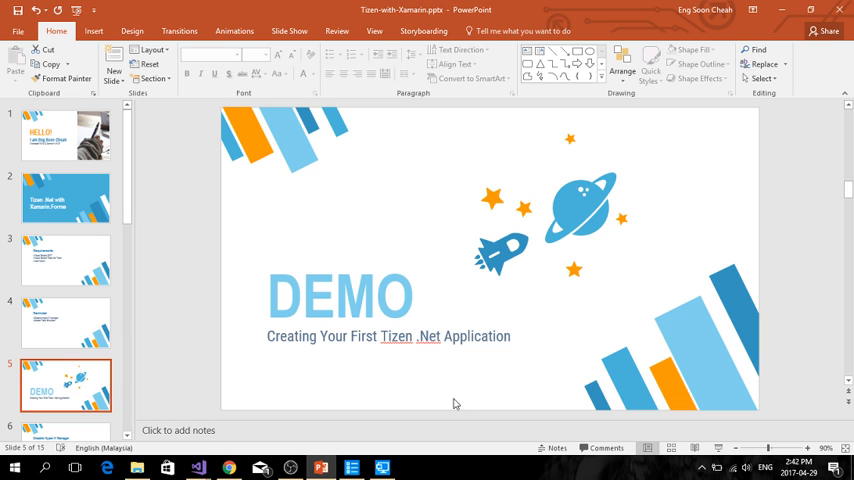
Step: Scroll the slide thumbnails to the DEMO slide on creating a first Tizen .NET application
scroll("down", 3)
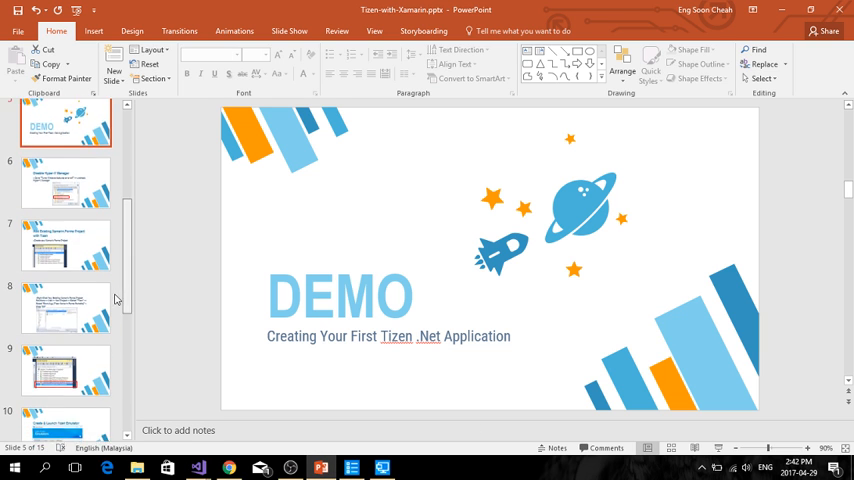
scroll("down", 3)
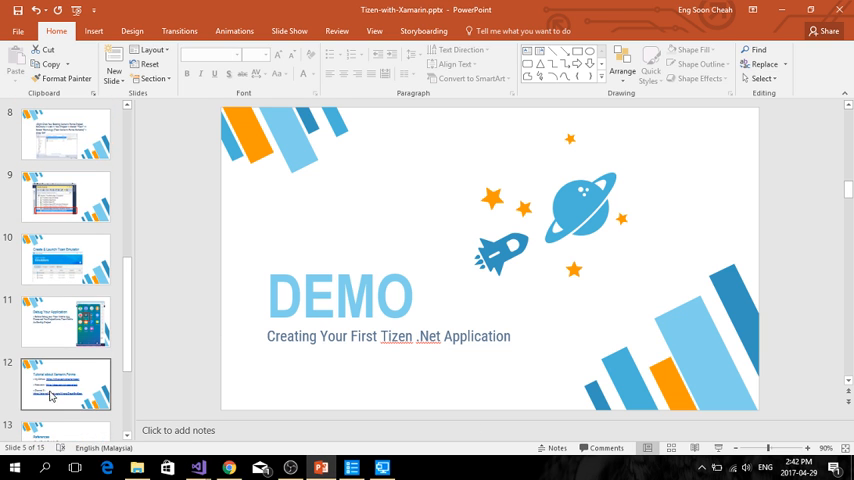